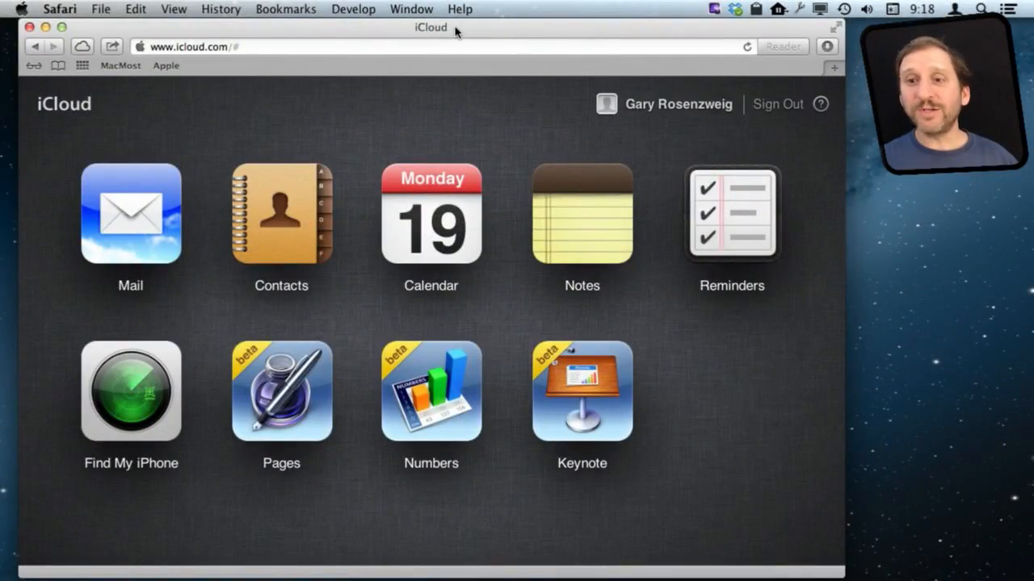
mouse_move(218, 129)
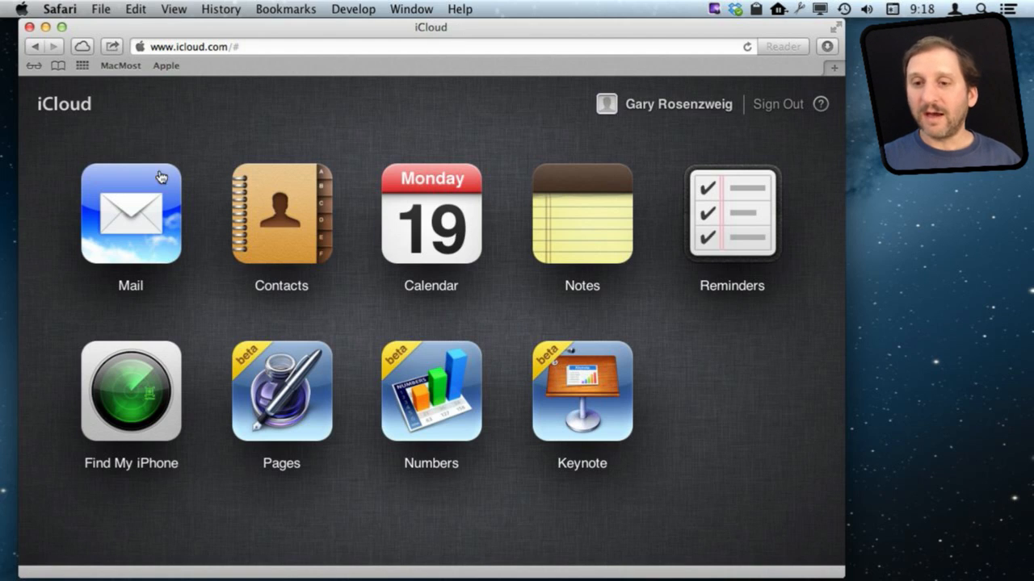
mouse_move(142, 239)
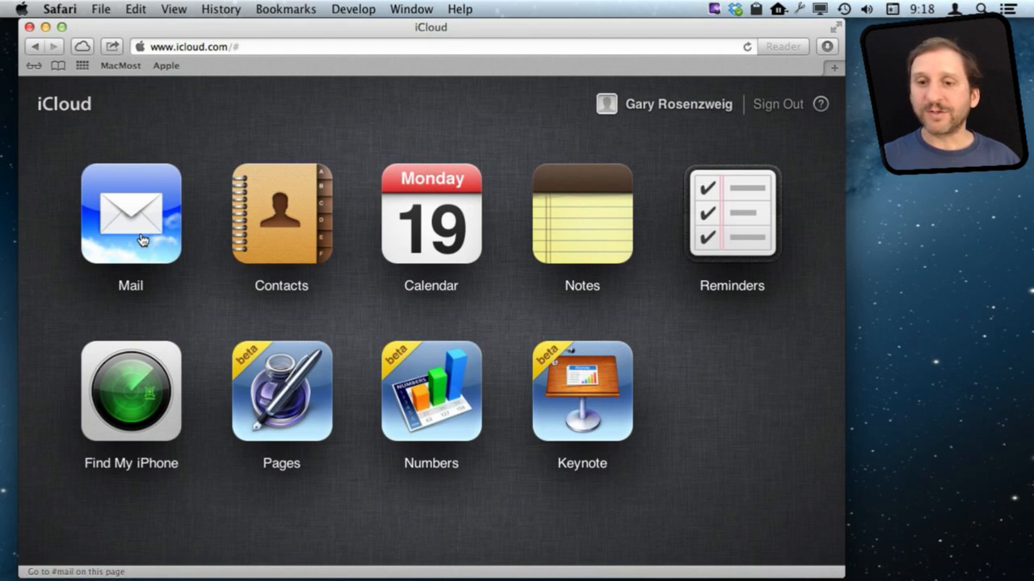
click(129, 213)
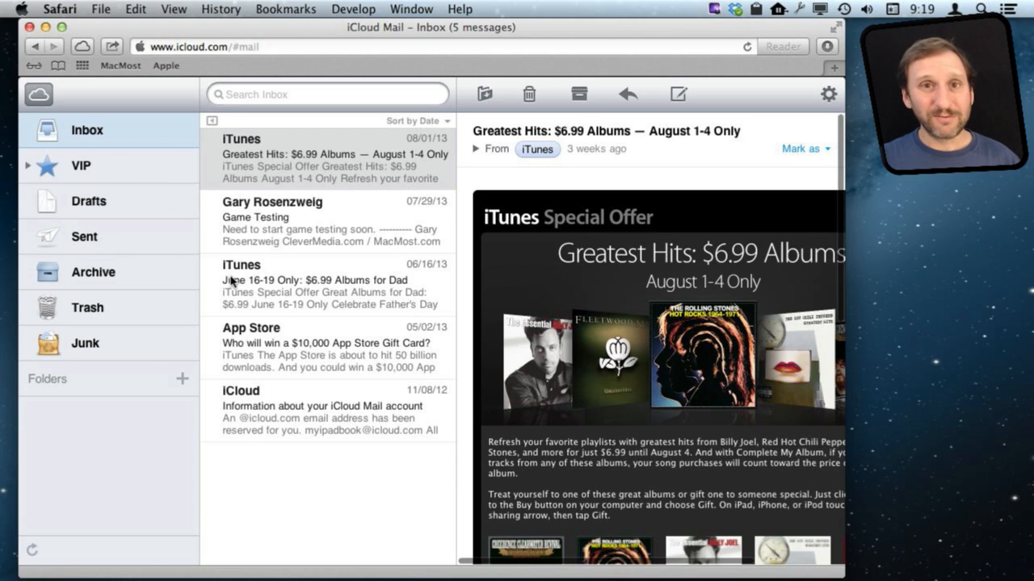
mouse_move(120, 220)
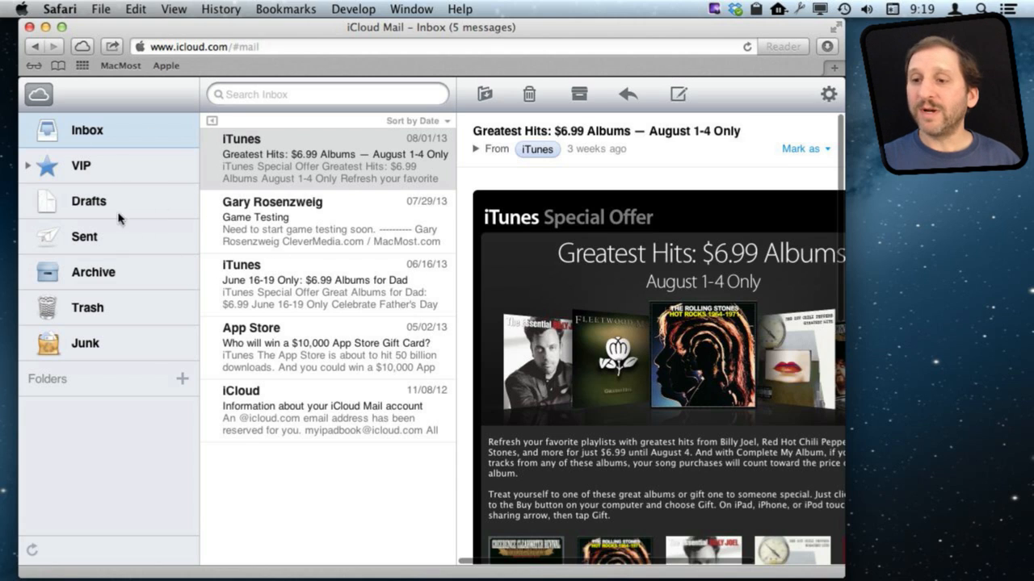
mouse_move(811, 100)
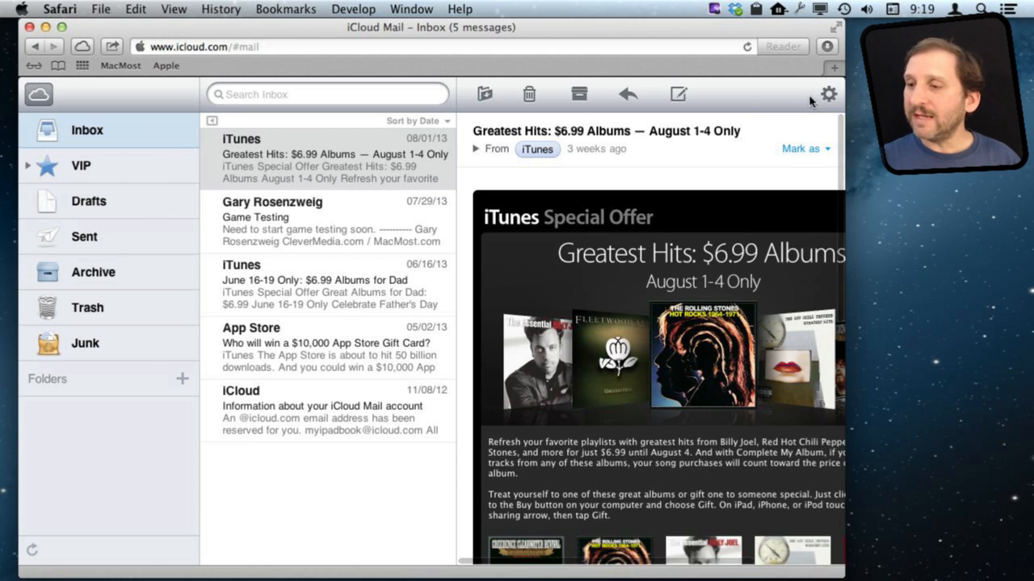
click(827, 94)
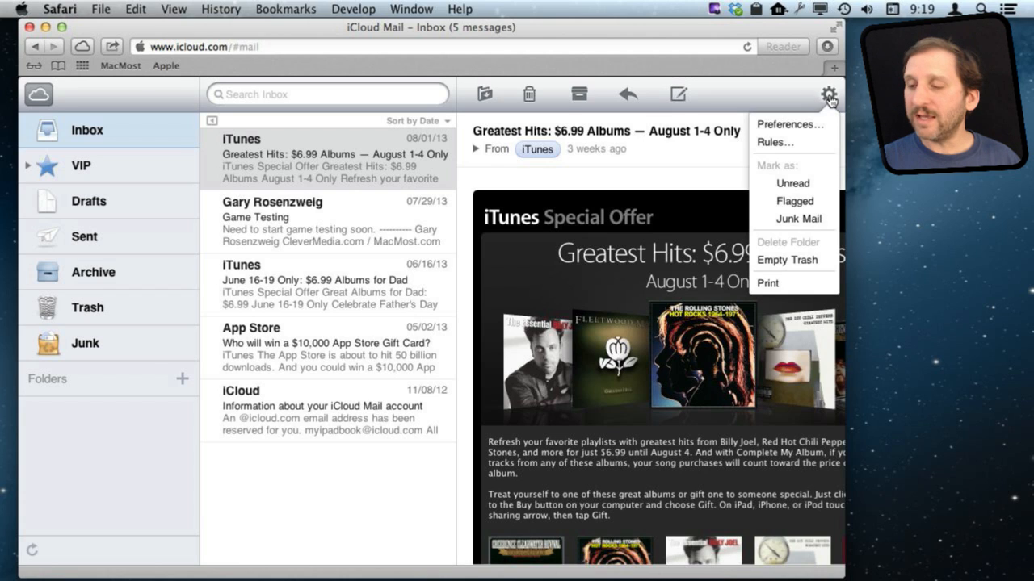
- Open the Rules settings pane, which currently lists no rules
click(775, 142)
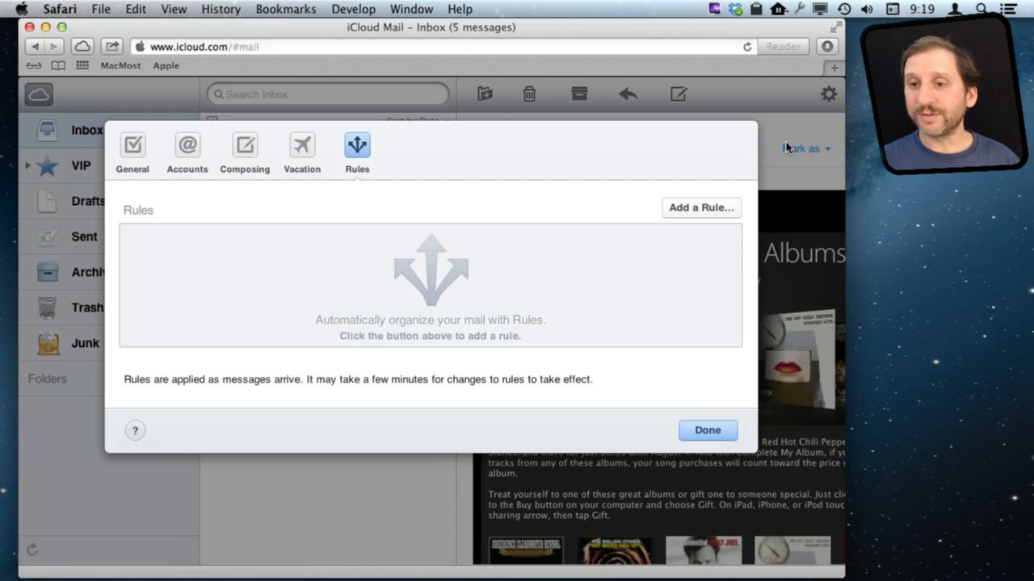
mouse_move(400, 201)
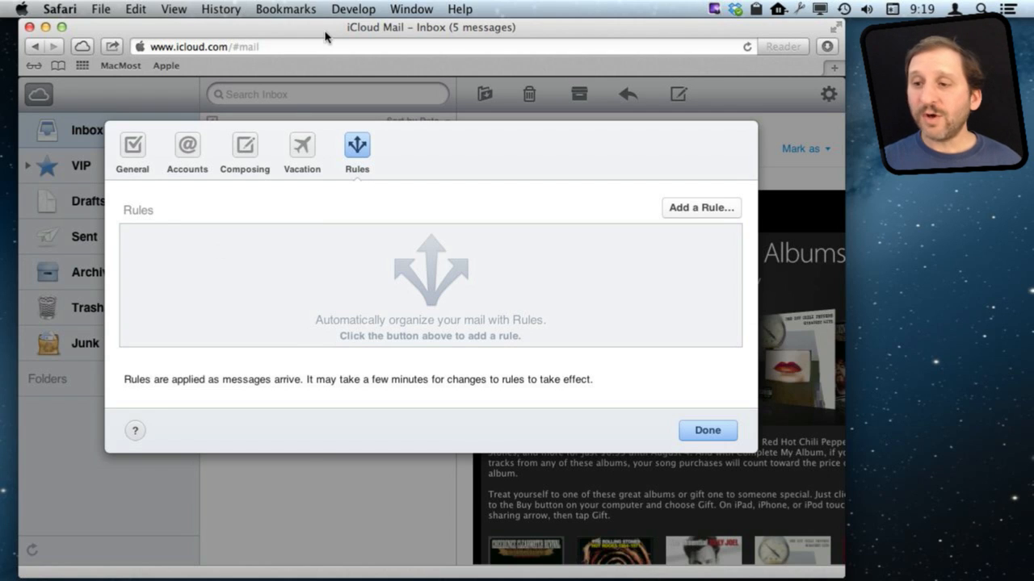
- Add a rule whose condition is a subject containing 'Project Alpha'
click(701, 206)
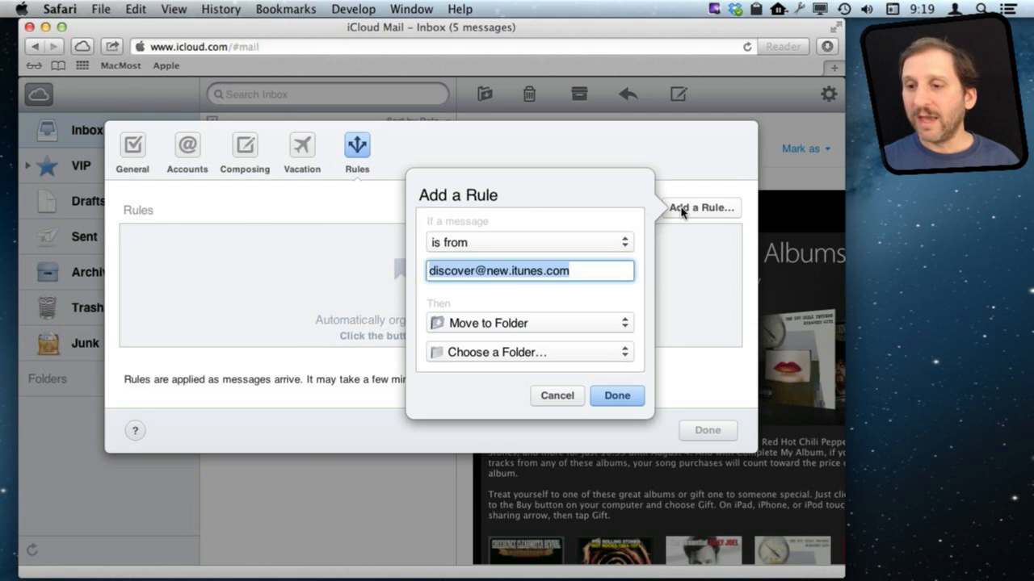
mouse_move(516, 257)
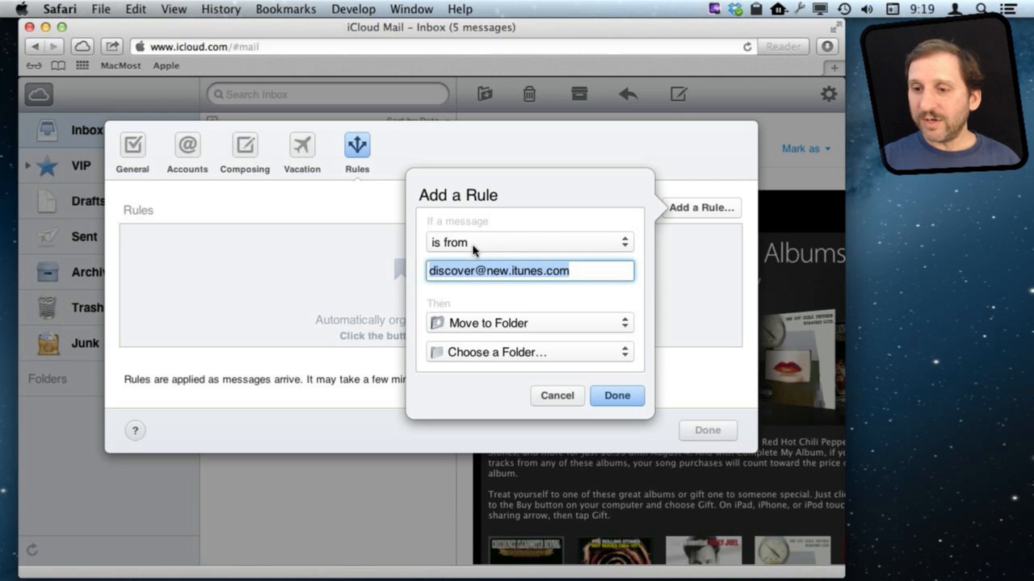
click(530, 242)
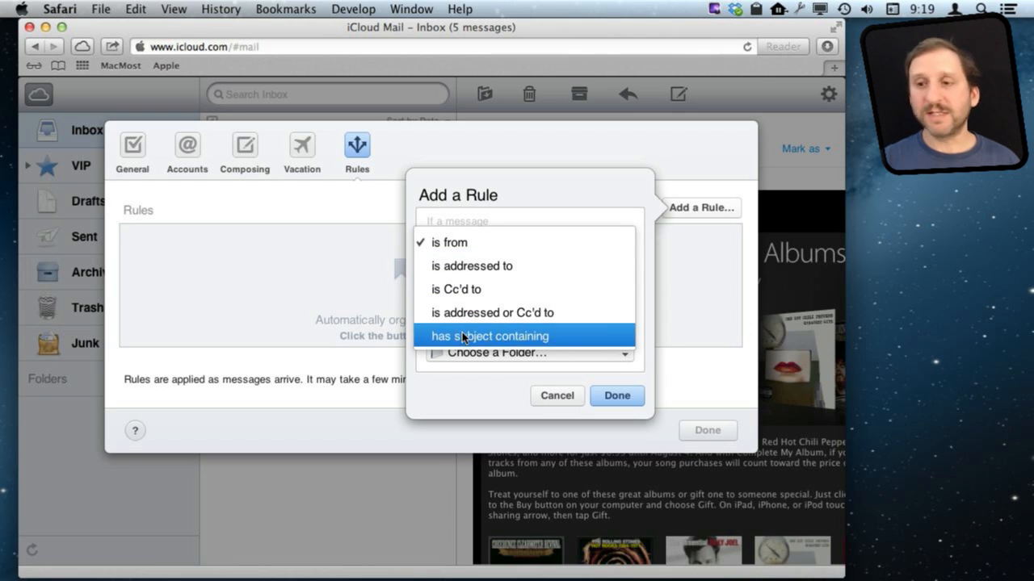
click(488, 336)
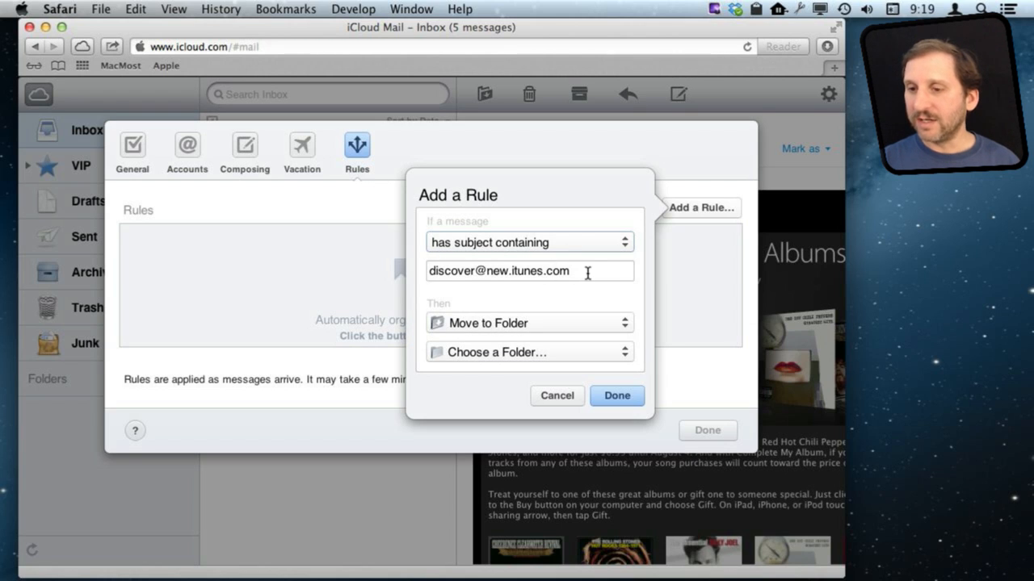
click(529, 272)
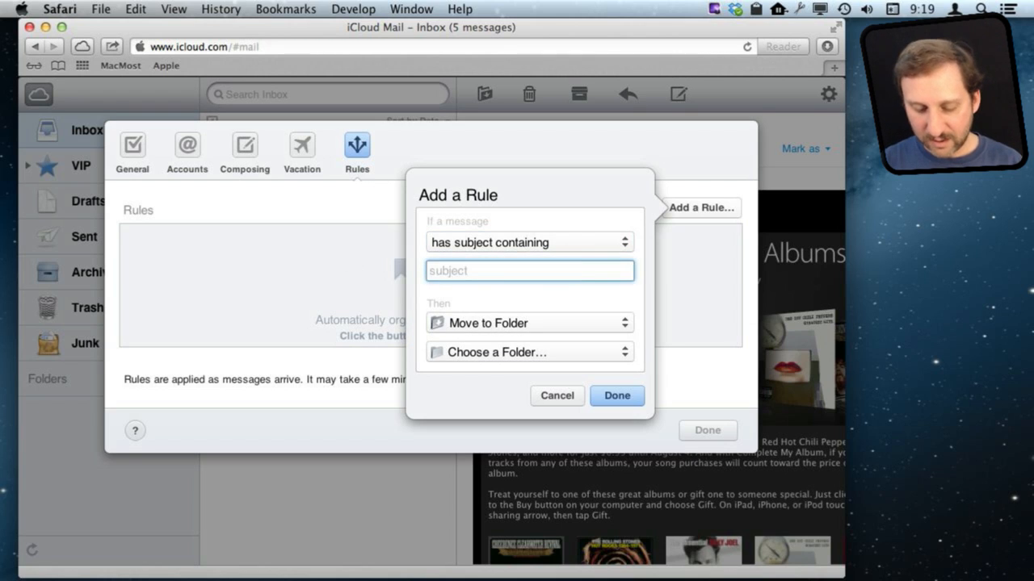
text(Project Alpha)
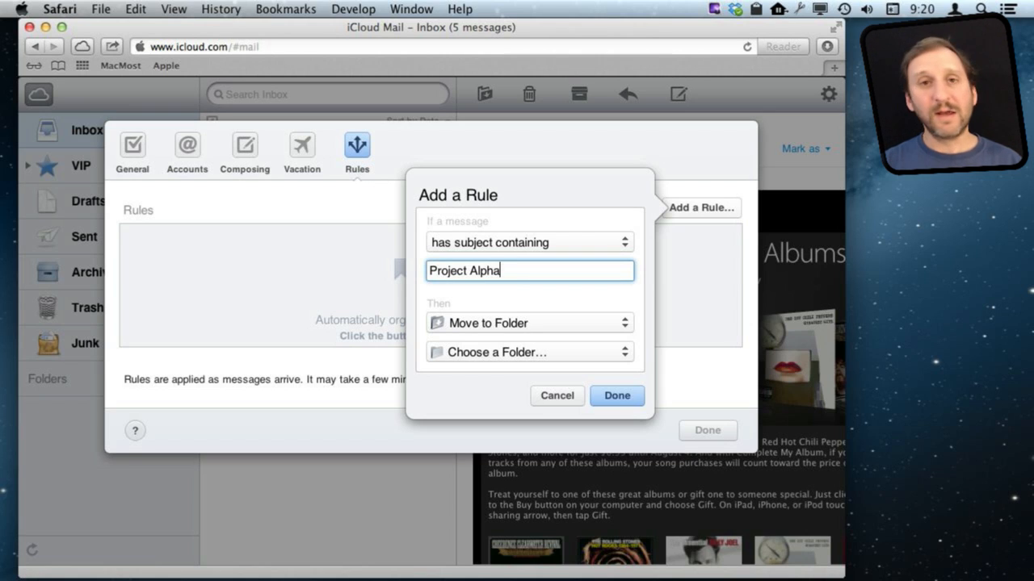
mouse_move(364, 307)
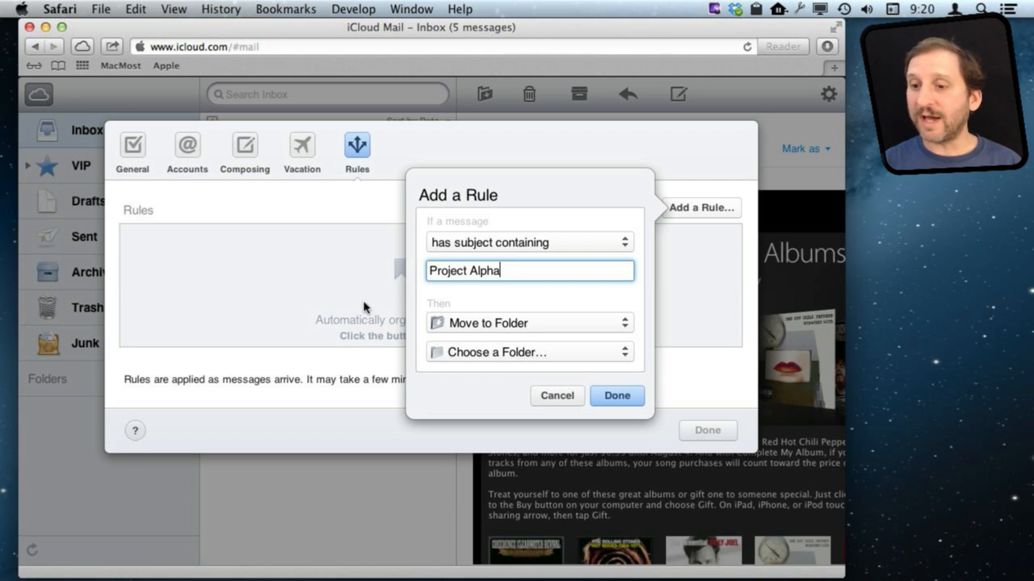
- Set the rule to move messages into a new folder named 'Project Alpha' and save it
click(530, 352)
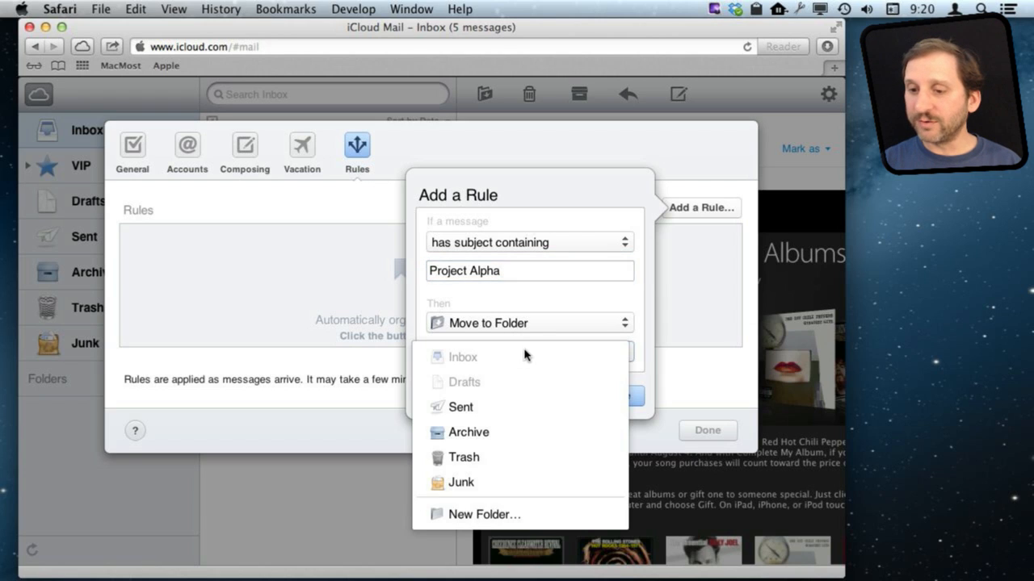
click(483, 514)
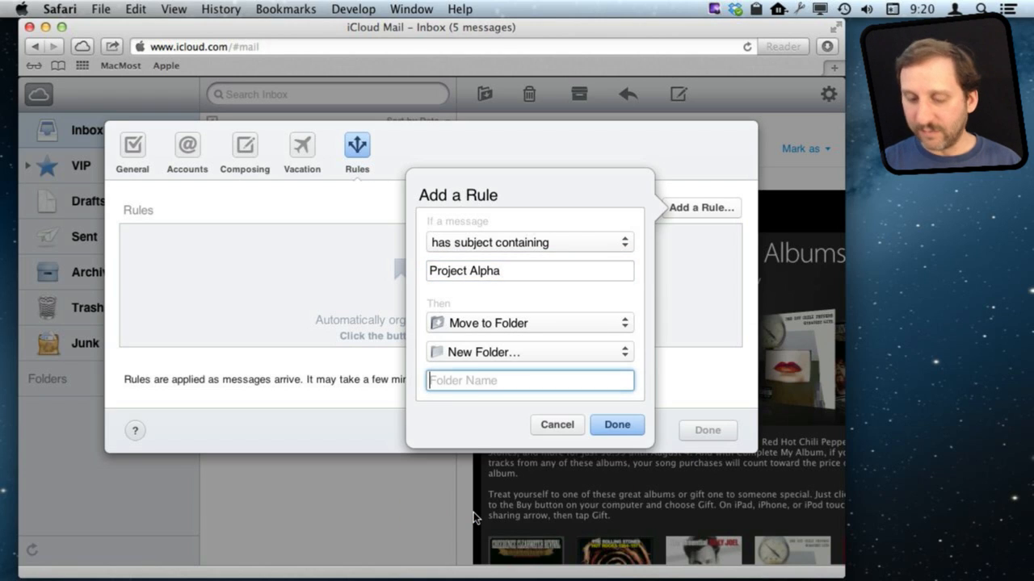
text(Project A)
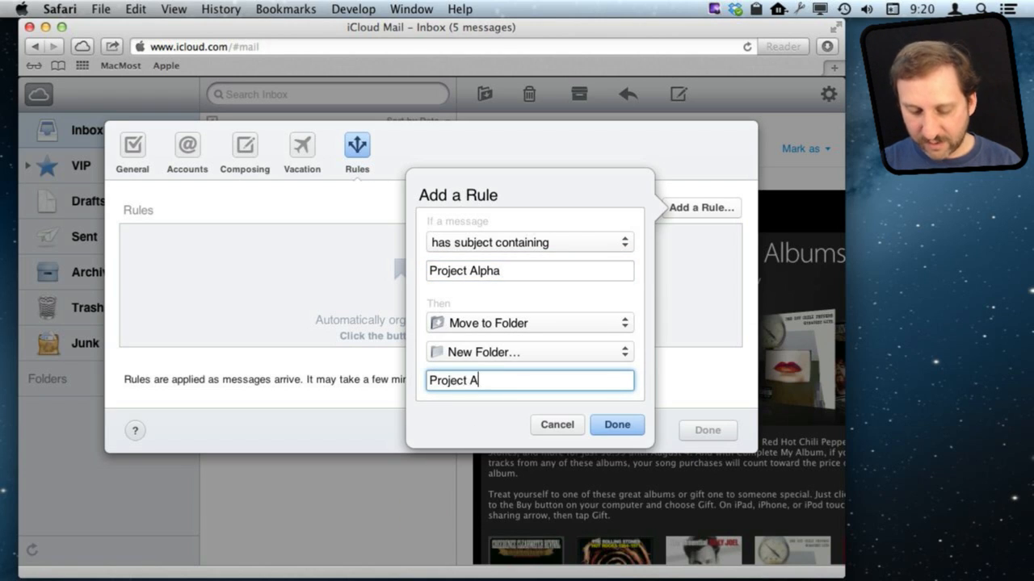
text(lpha)
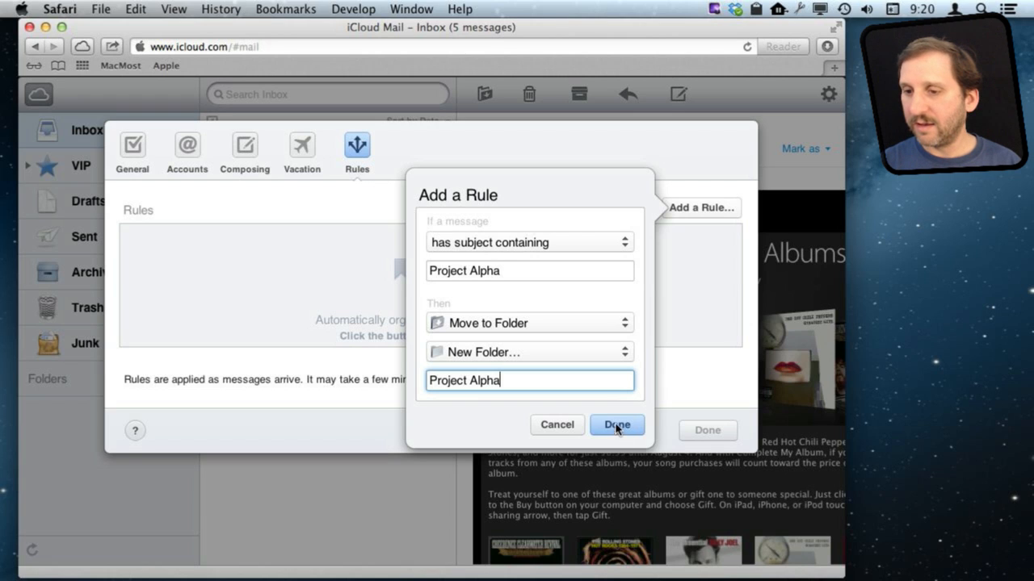
click(617, 424)
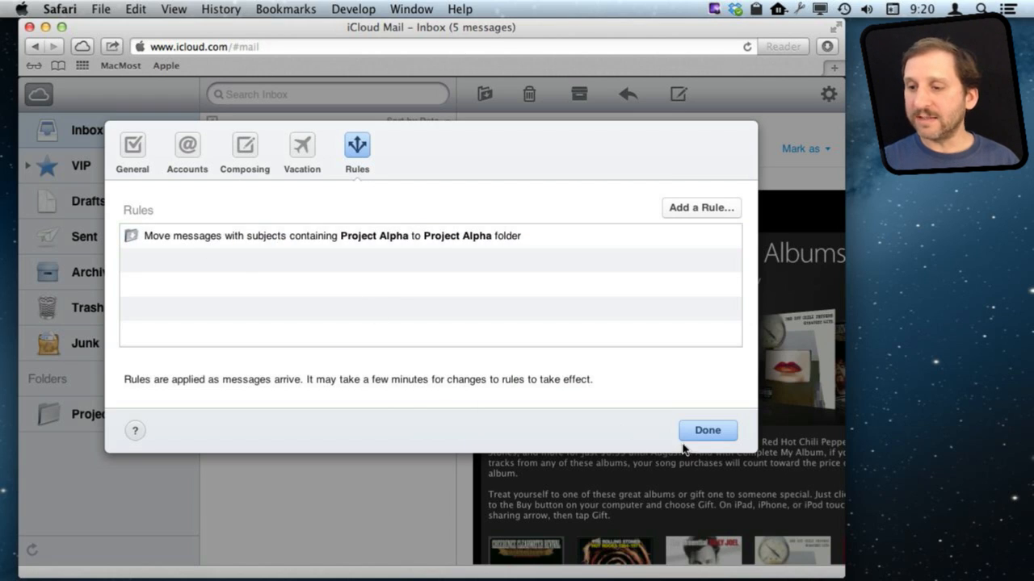
click(707, 430)
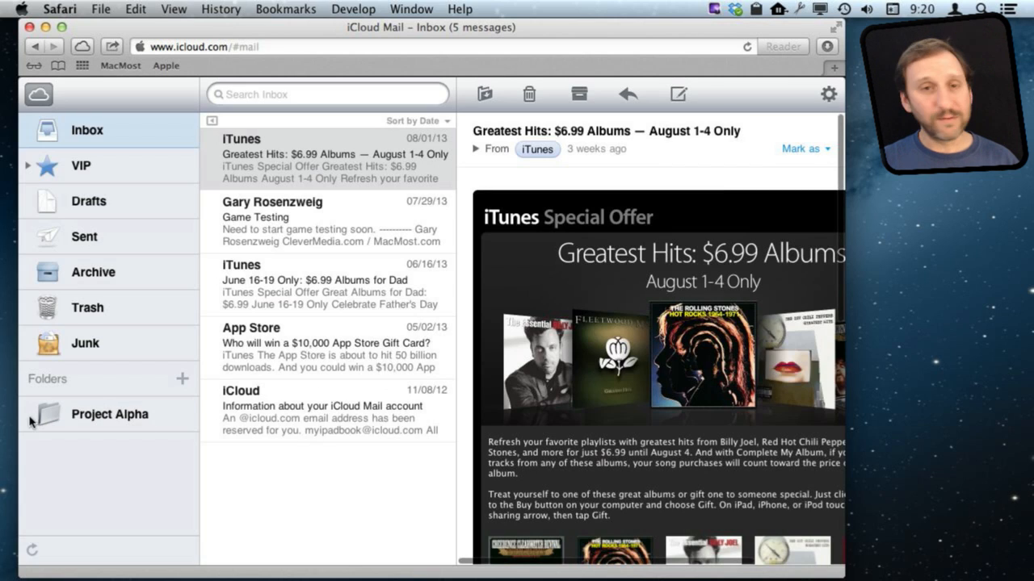
mouse_move(378, 129)
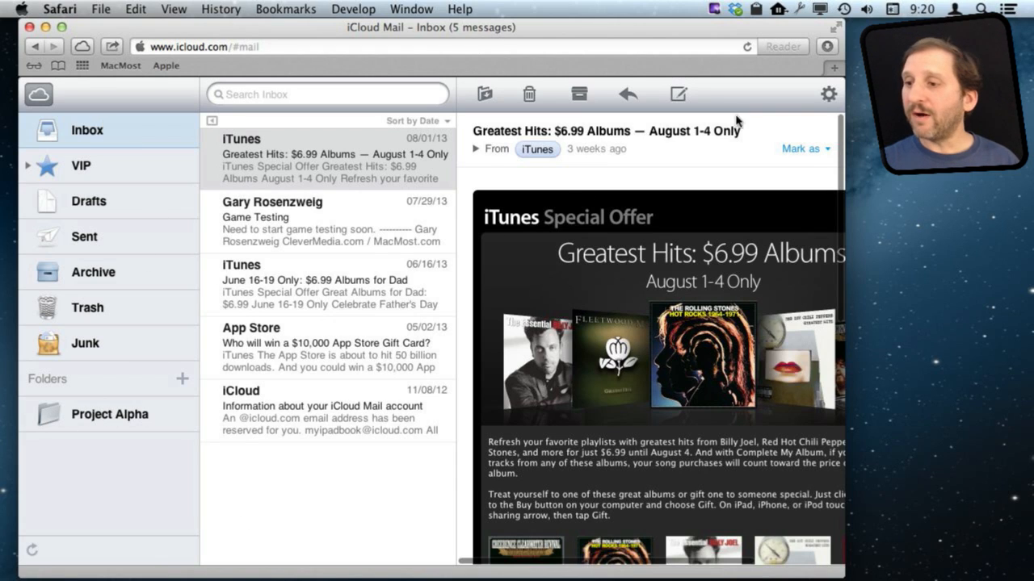
- Start a second rule and browse the available rule actions without changing them
click(828, 94)
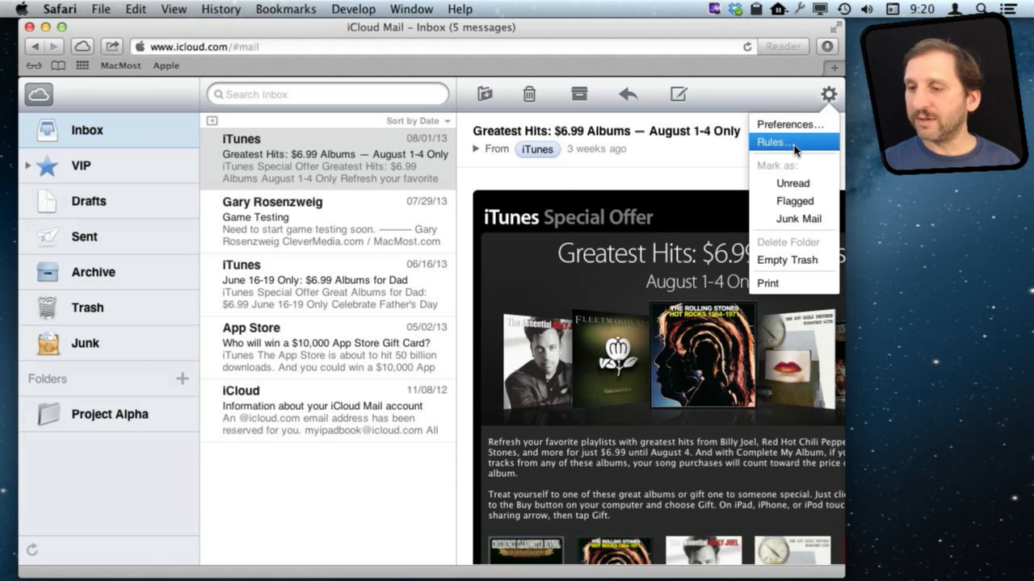
click(772, 142)
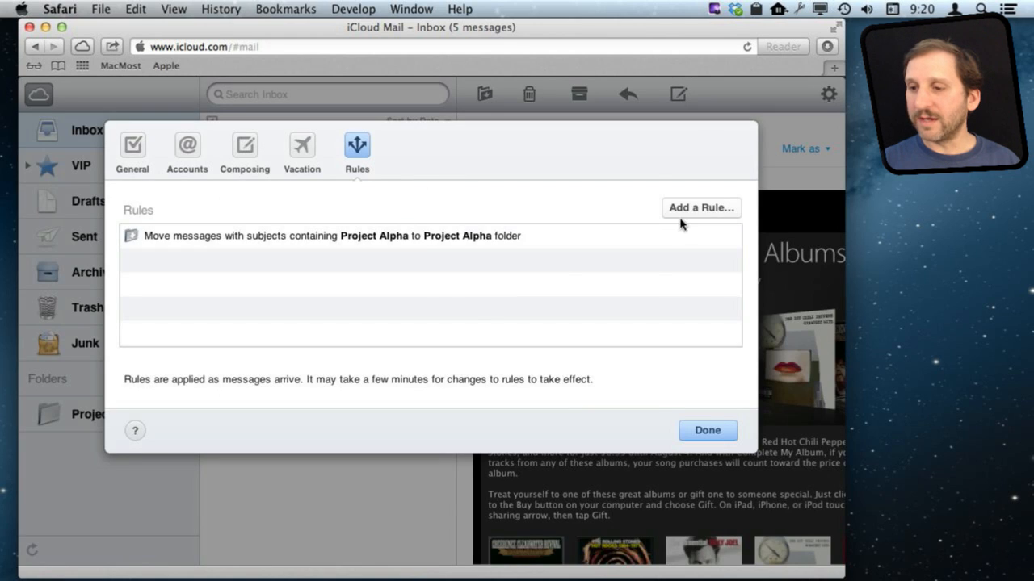
click(701, 207)
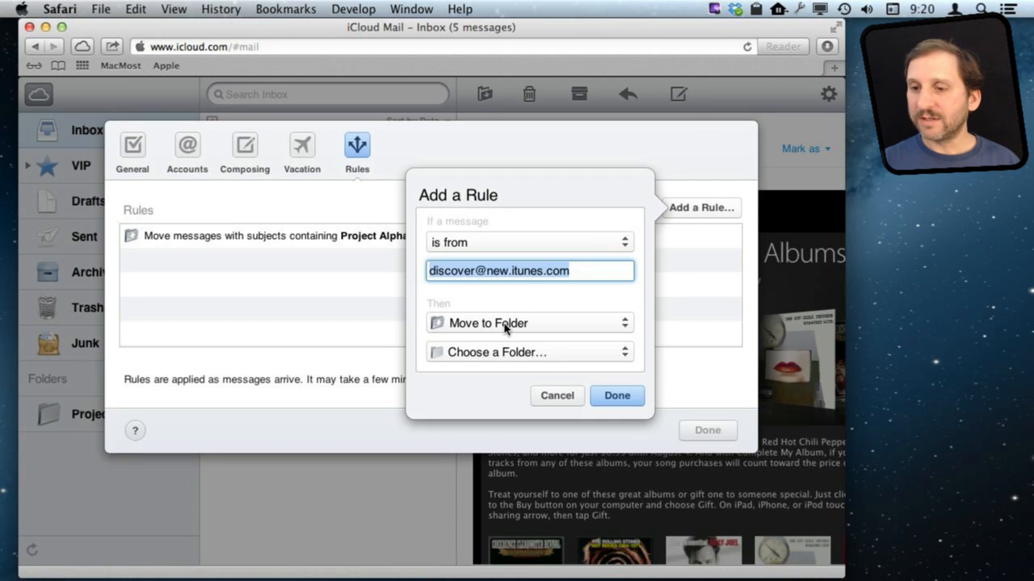
click(530, 324)
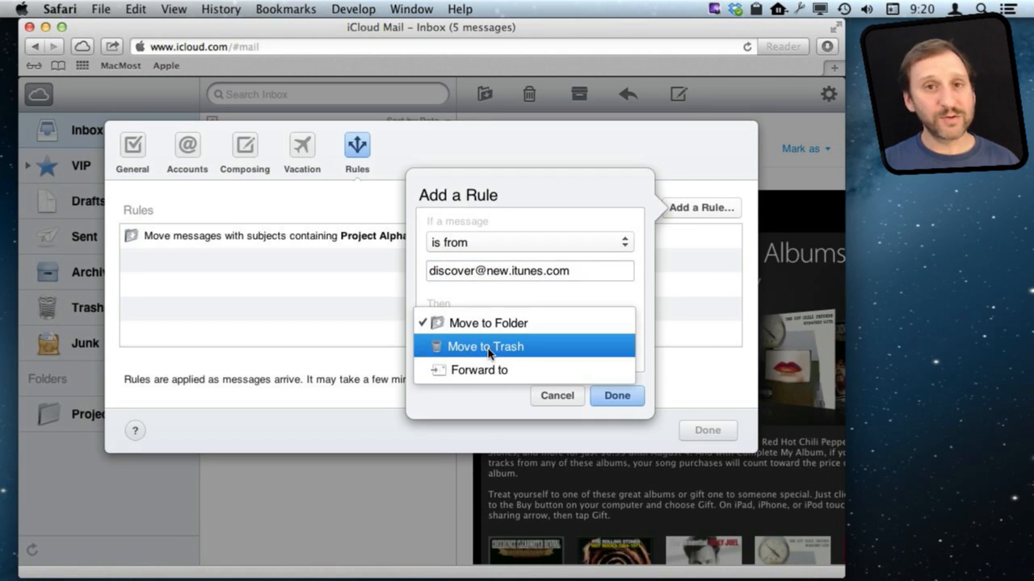
click(488, 323)
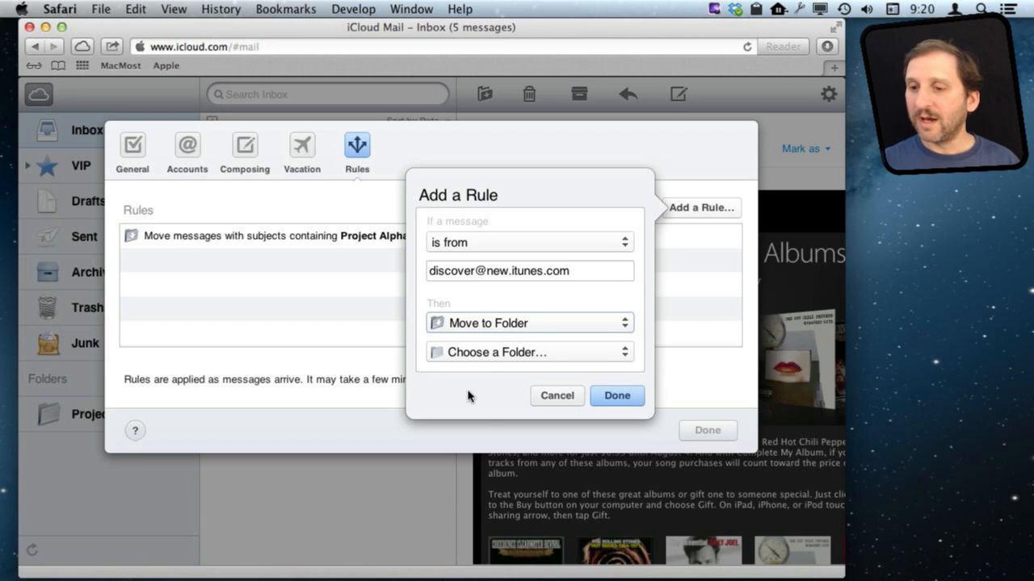
- Delete the pre-filled sender address and review the available rule conditions
click(530, 352)
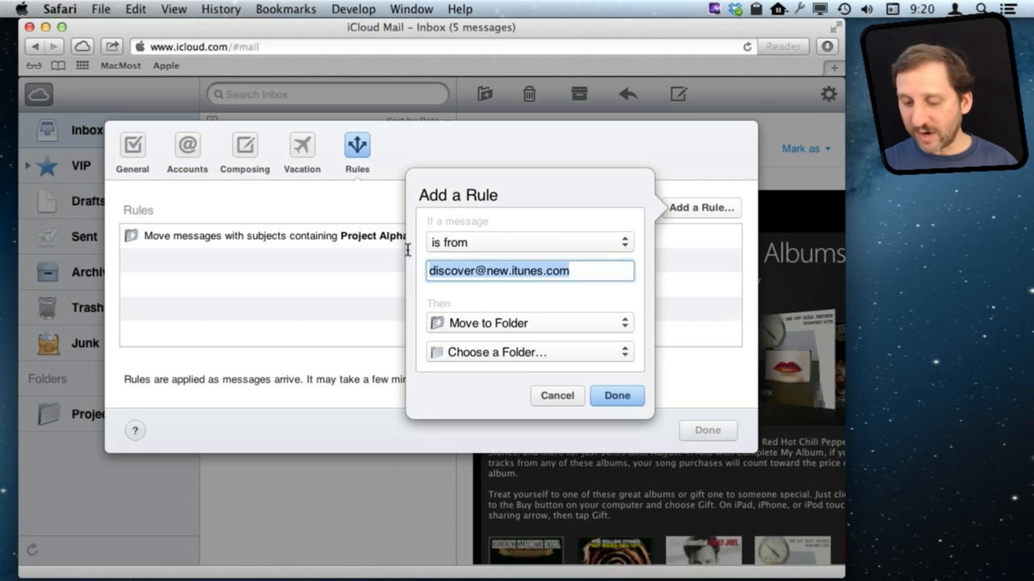
key(Delete)
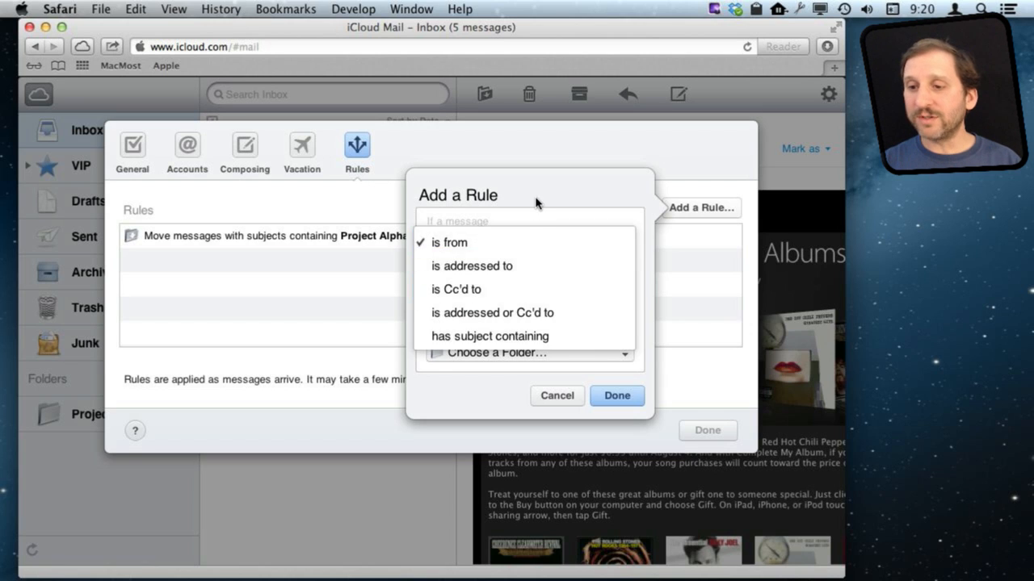
click(449, 242)
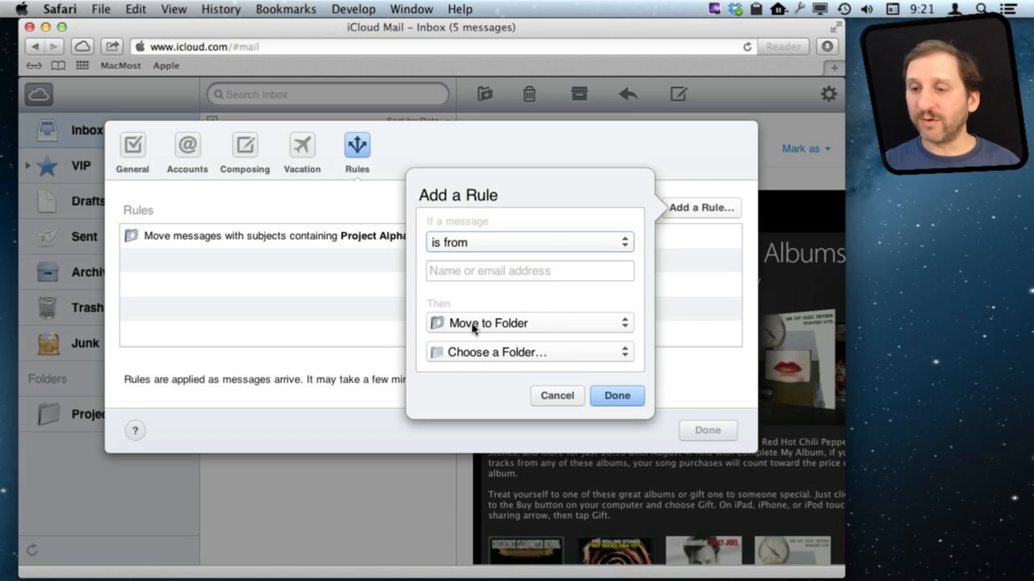
click(530, 353)
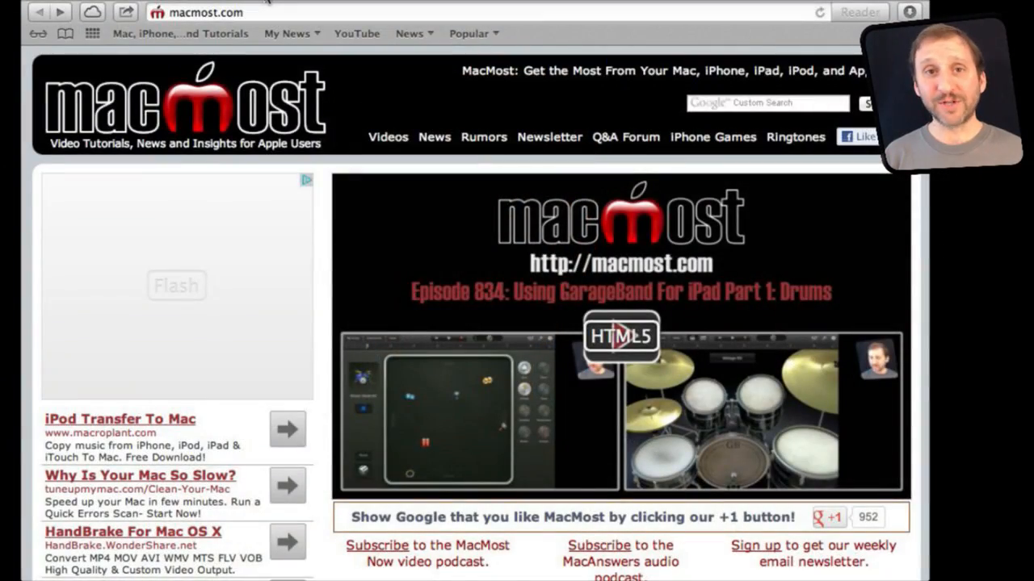
- Scroll down the MacMost home page toward the Episode 833 Google Search Tricks link
scroll(down, 3)
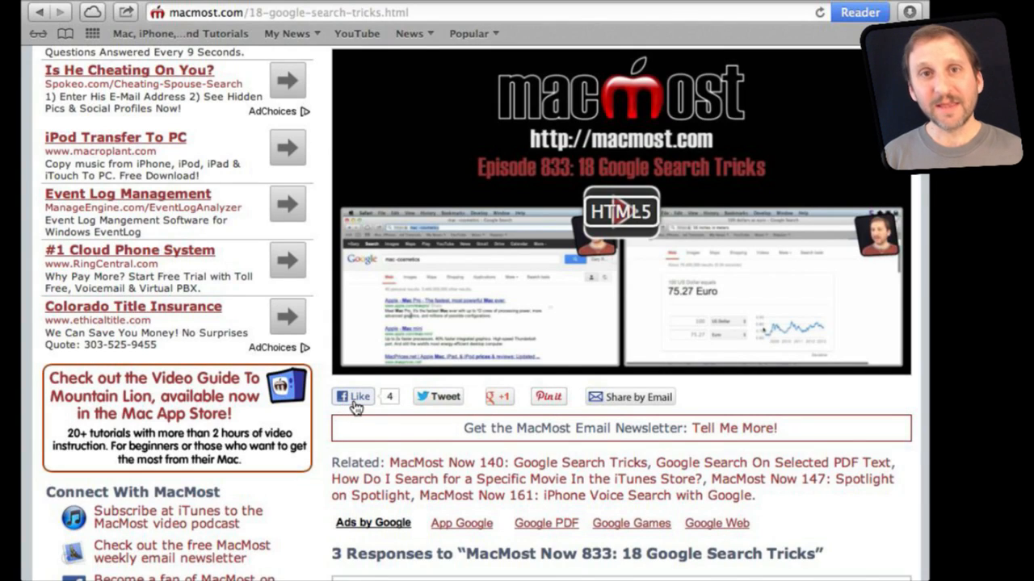
mouse_move(362, 436)
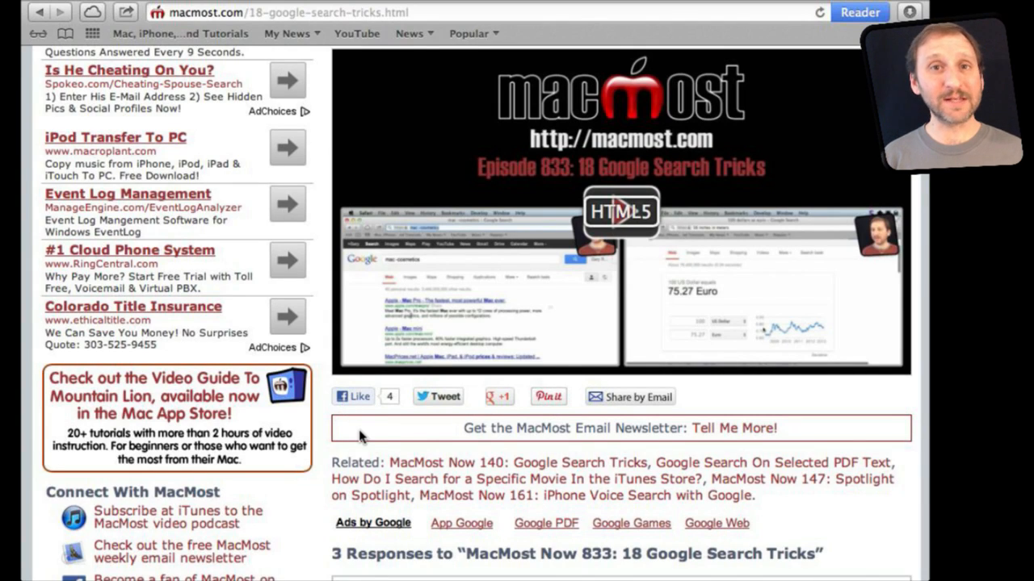